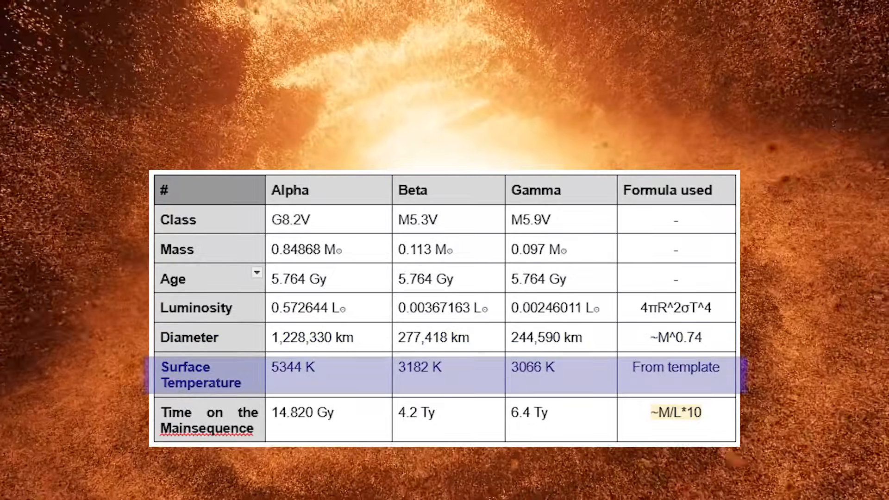
Advance the highlight band through the Luminosity row to the Time on the Mainsequence row.
{"action": "left_click", "coordinate": [189, 337]}
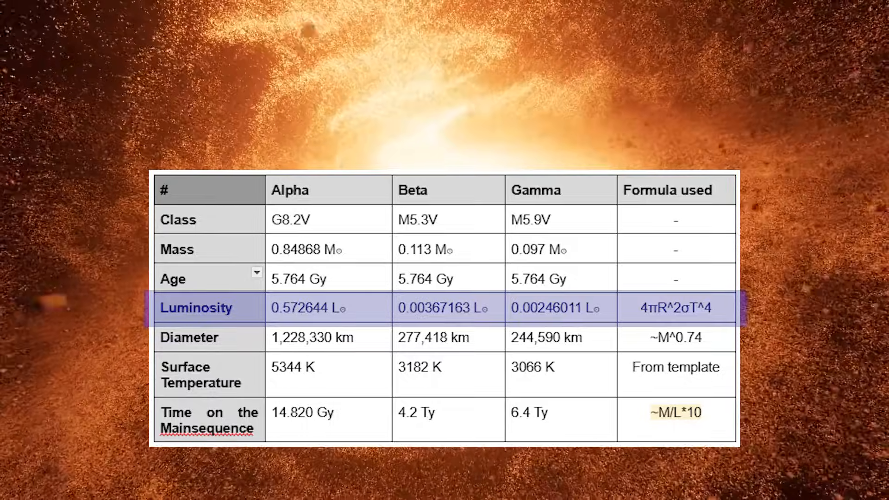
{"action": "left_click", "coordinate": [204, 421]}
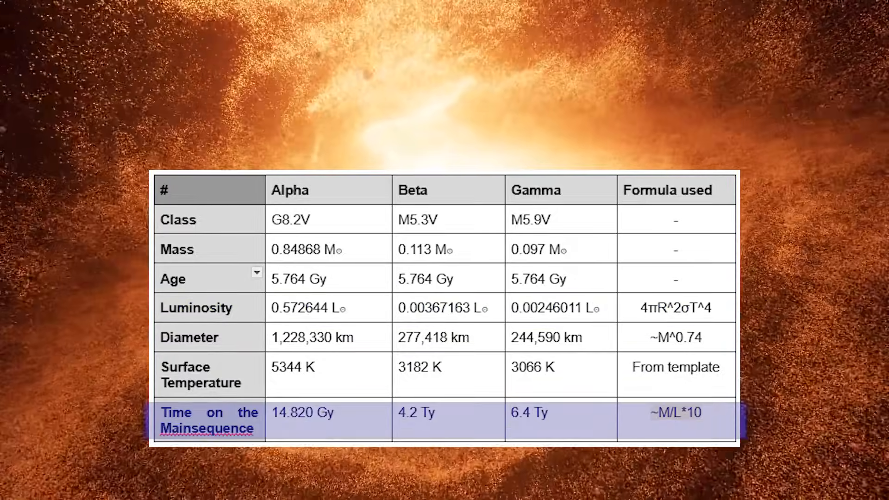